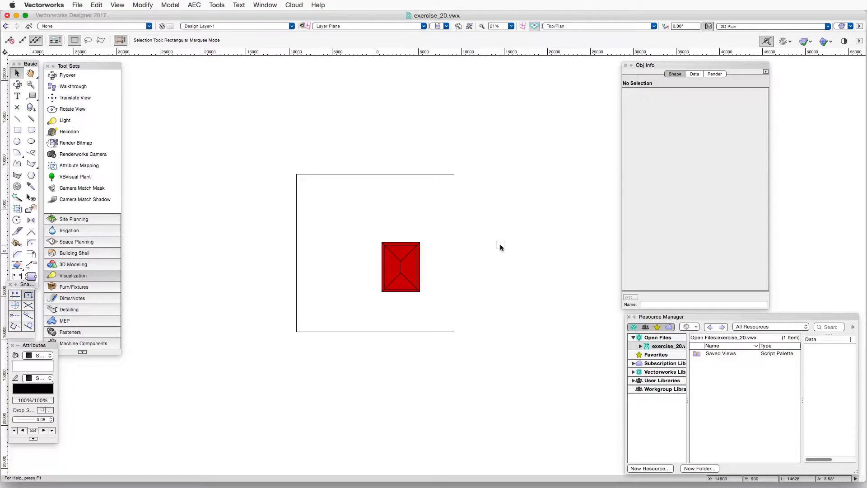
pyautogui.moveTo(75, 208)
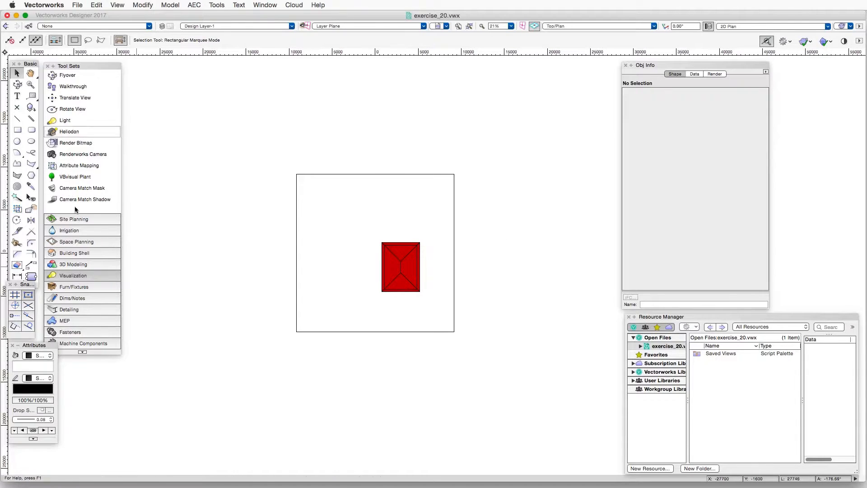
pyautogui.moveTo(69, 131)
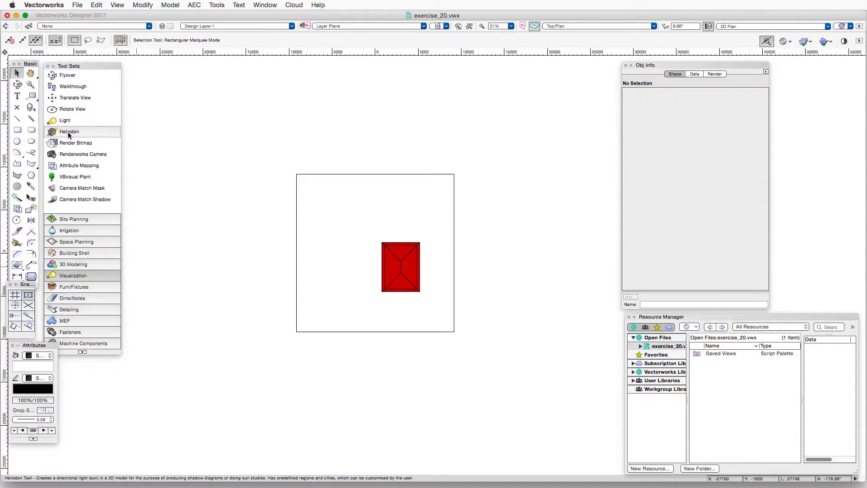
pyautogui.moveTo(69, 135)
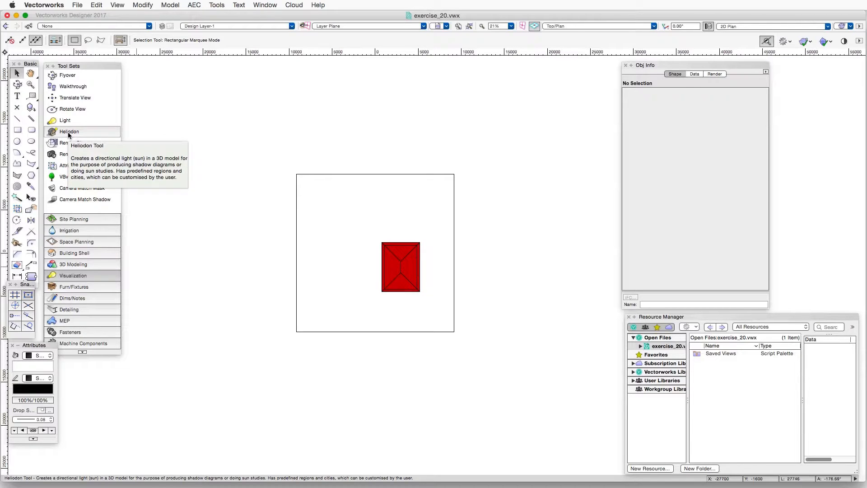
pyautogui.moveTo(200, 243)
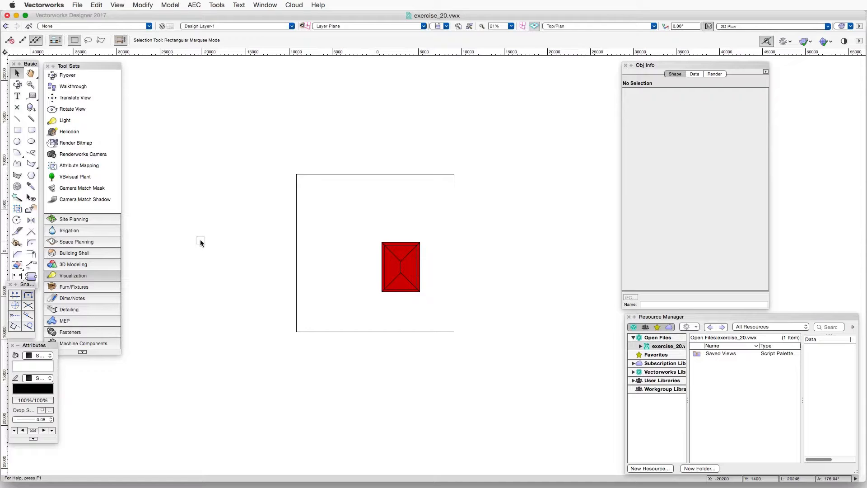
pyautogui.moveTo(233, 242)
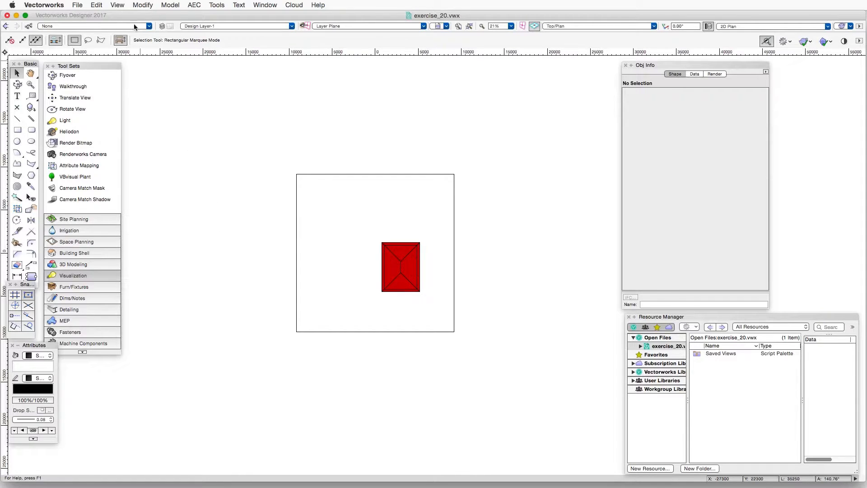
# Switch the view's rendering mode to OpenGL so the ground square and red box appear shaded.
pyautogui.click(116, 6)
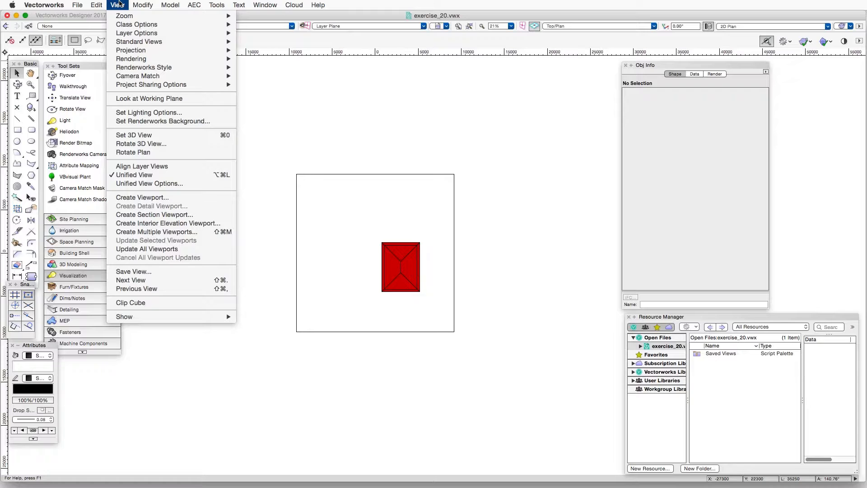
pyautogui.moveTo(131, 59)
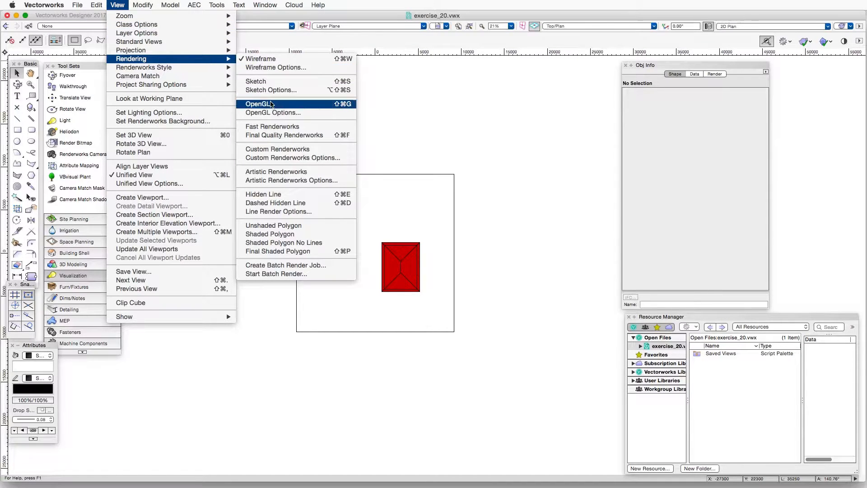
pyautogui.click(260, 103)
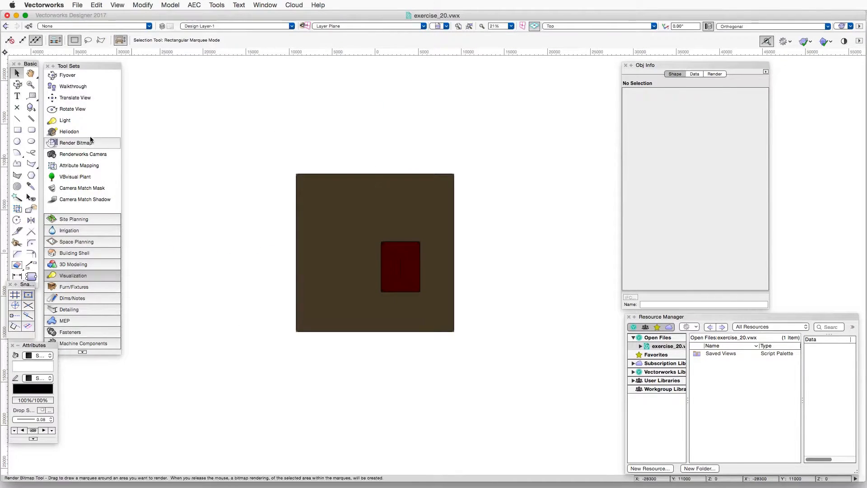
# Place a Heliodon sun light in the drawing with the Heliodon tool.
pyautogui.click(68, 131)
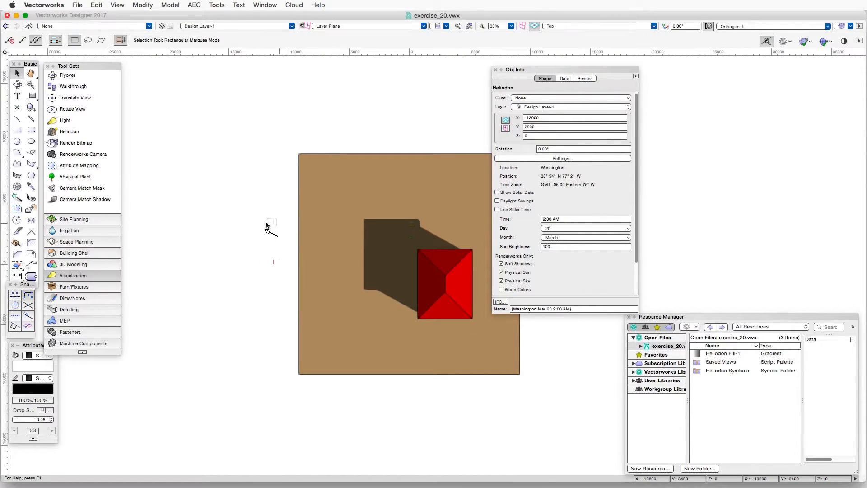
pyautogui.moveTo(269, 231)
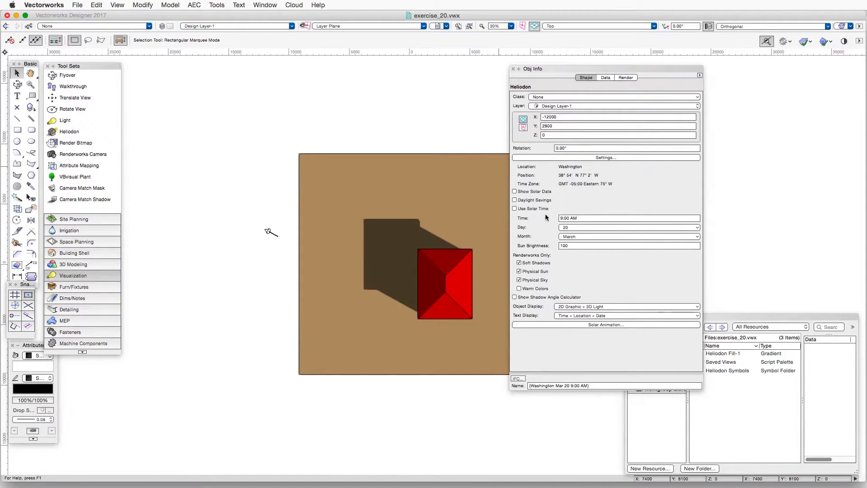
pyautogui.moveTo(579, 215)
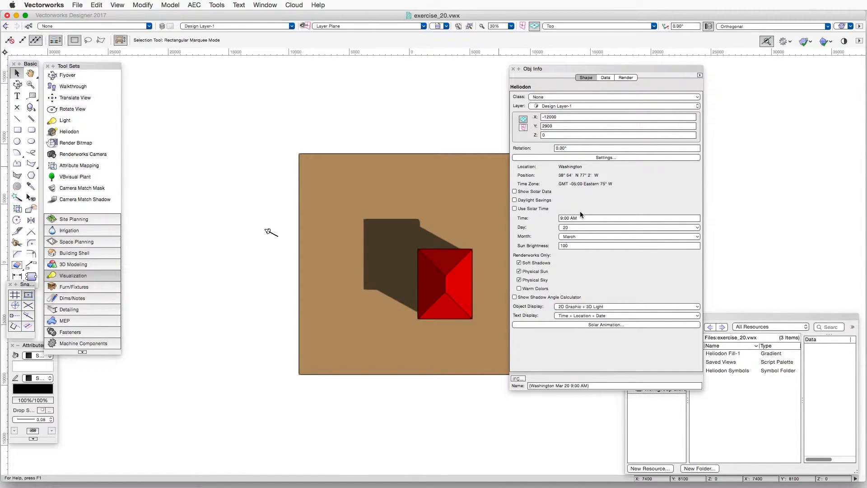
pyautogui.moveTo(552, 208)
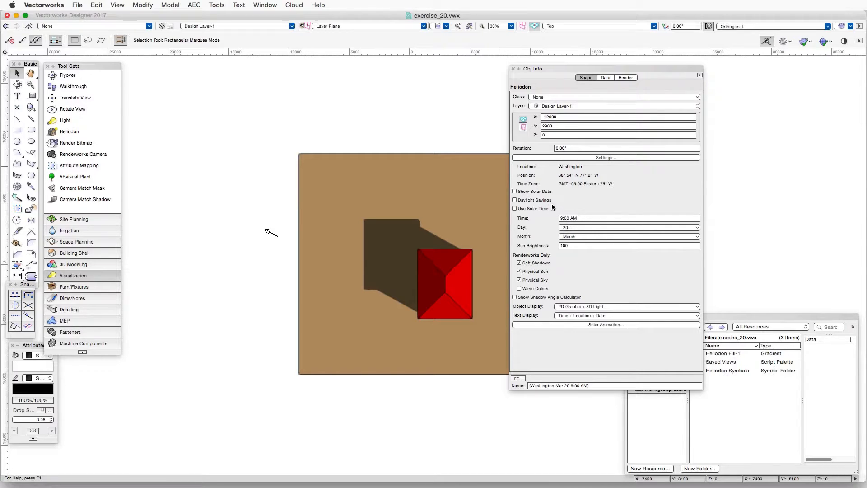
pyautogui.moveTo(571, 274)
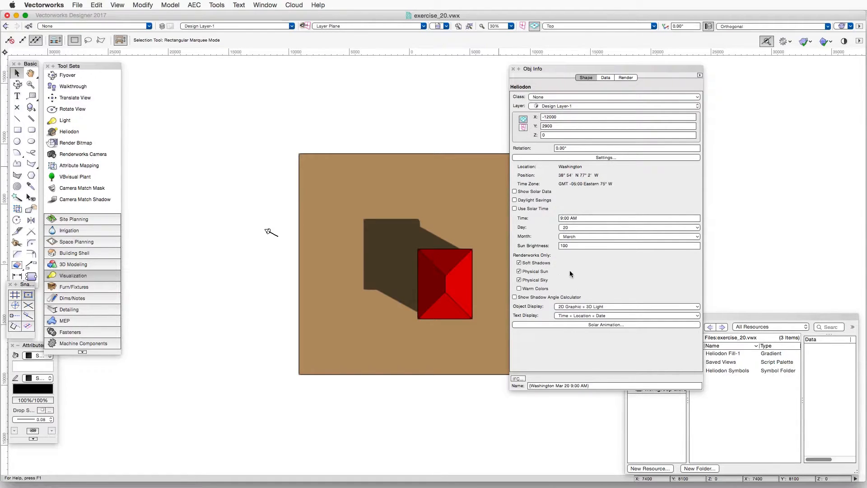
pyautogui.moveTo(595, 273)
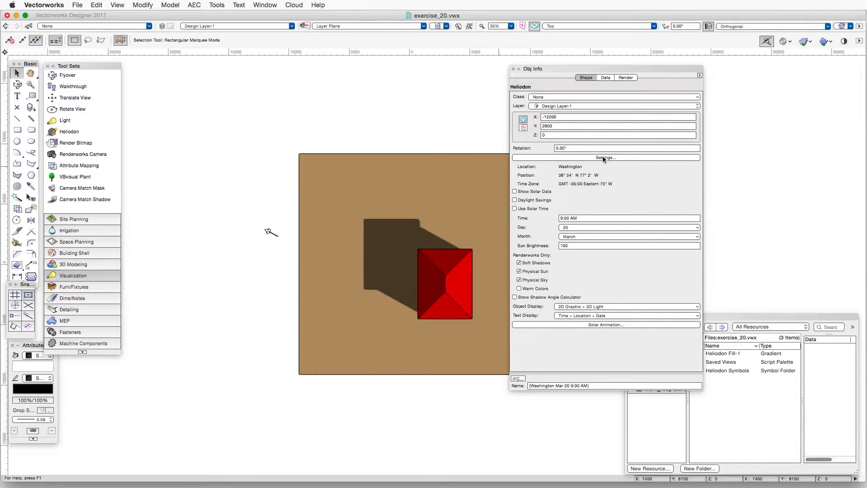
pyautogui.moveTo(623, 327)
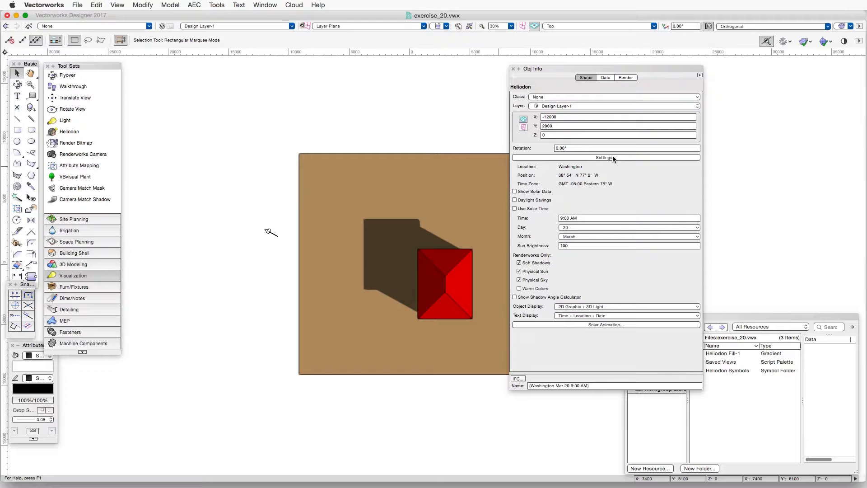
# Change the heliodon's city from Washington to Albany, USA, in its settings.
pyautogui.click(605, 157)
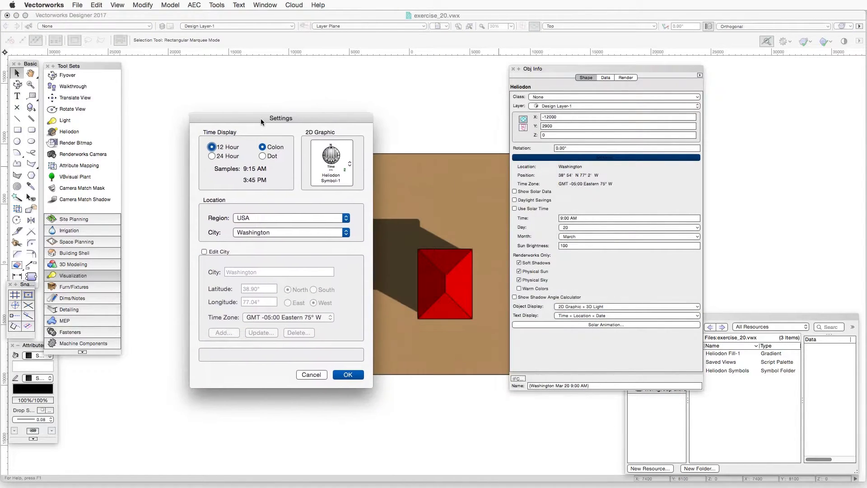
pyautogui.moveTo(261, 121); pyautogui.dragTo(221, 110)
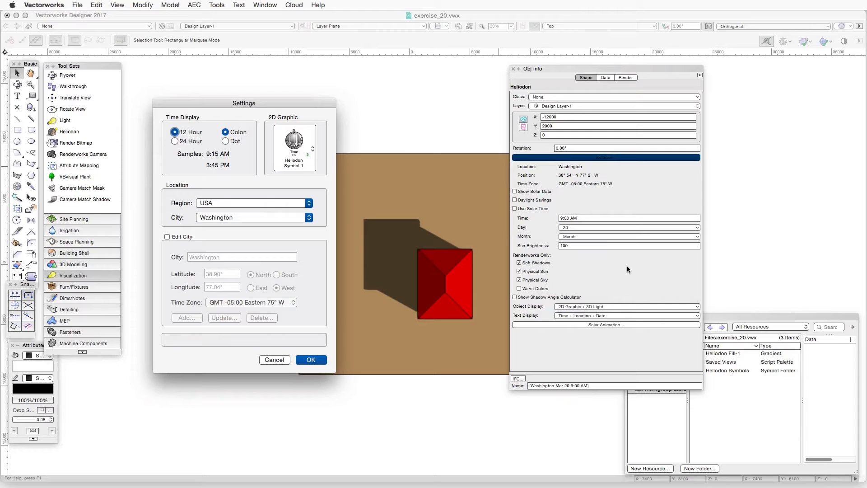
pyautogui.moveTo(627, 187)
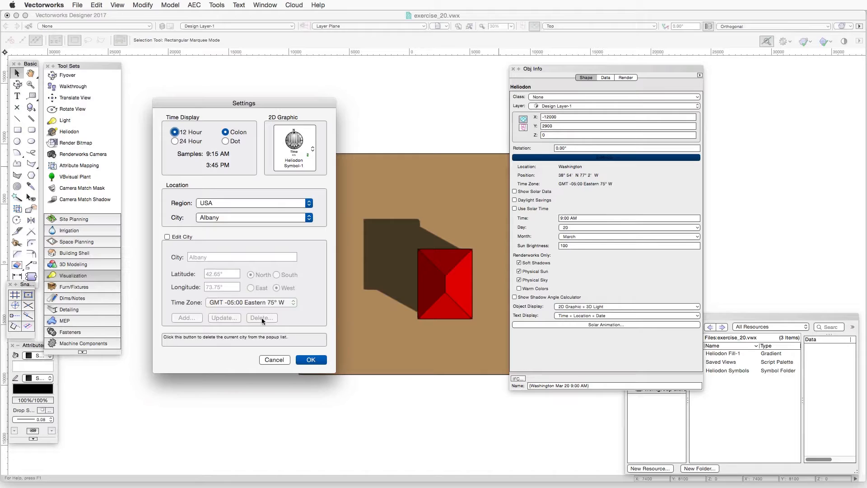
pyautogui.moveTo(308, 351)
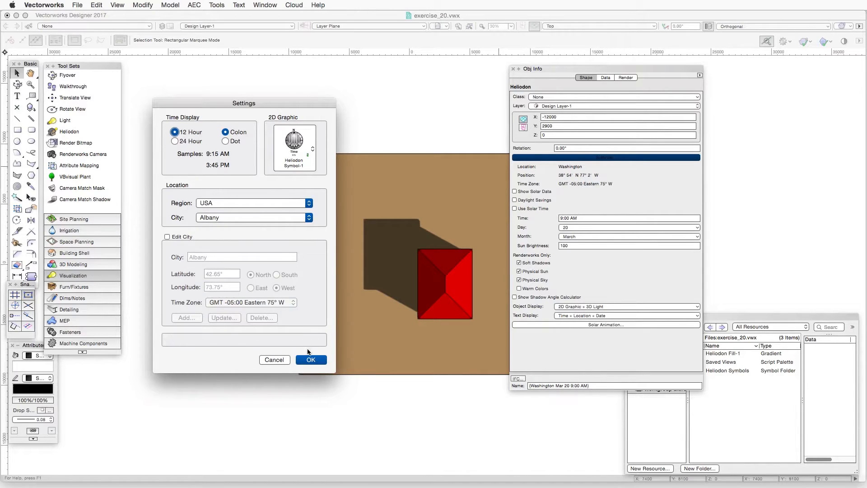
pyautogui.click(311, 359)
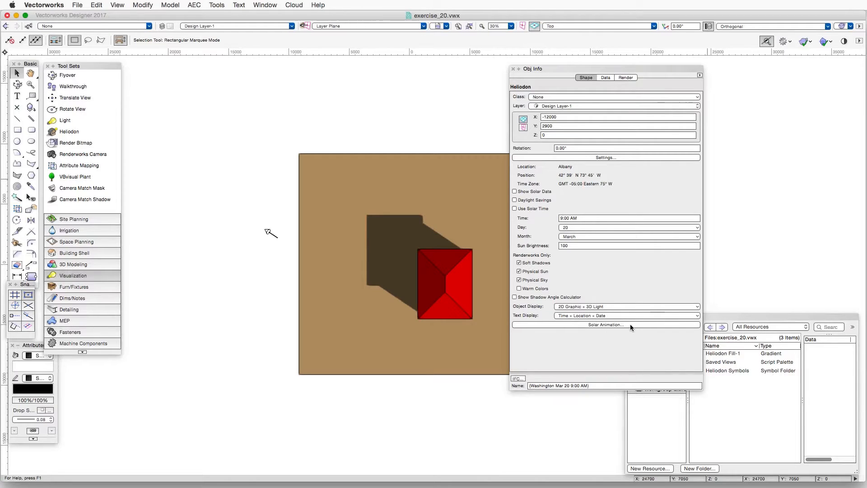
# Bring up the Solar Animation controls and move on to the Export Movie options.
pyautogui.click(606, 324)
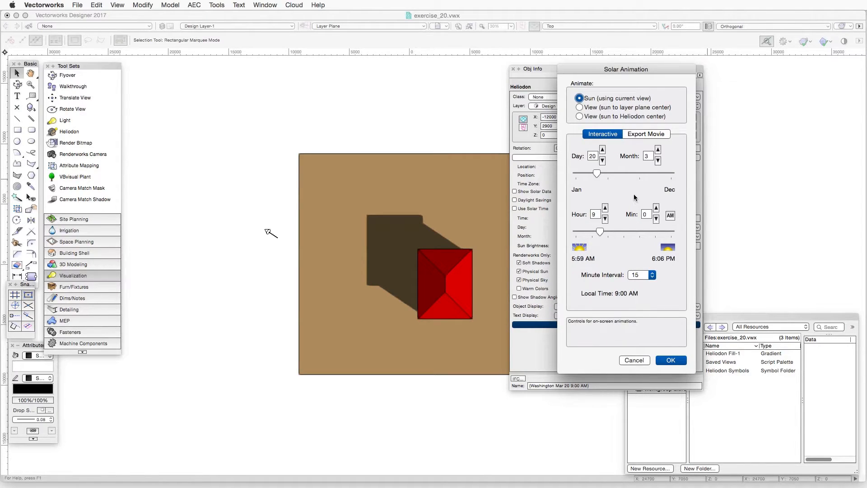
pyautogui.moveTo(628, 190)
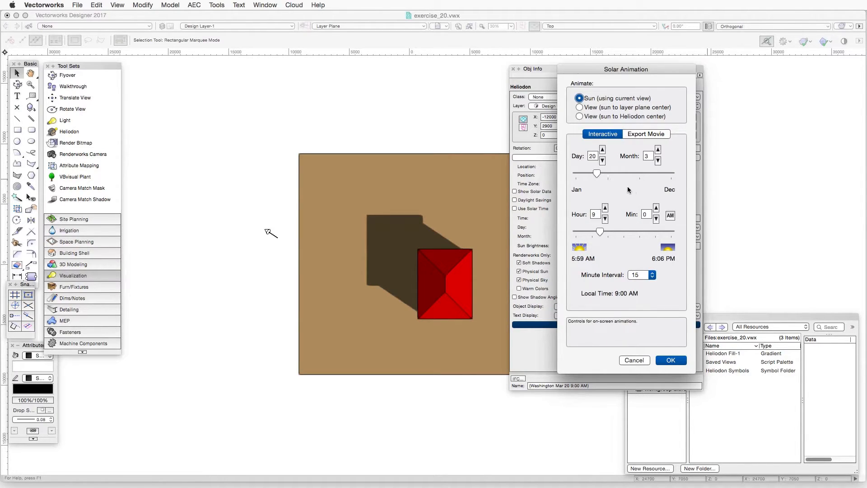
pyautogui.moveTo(612, 190)
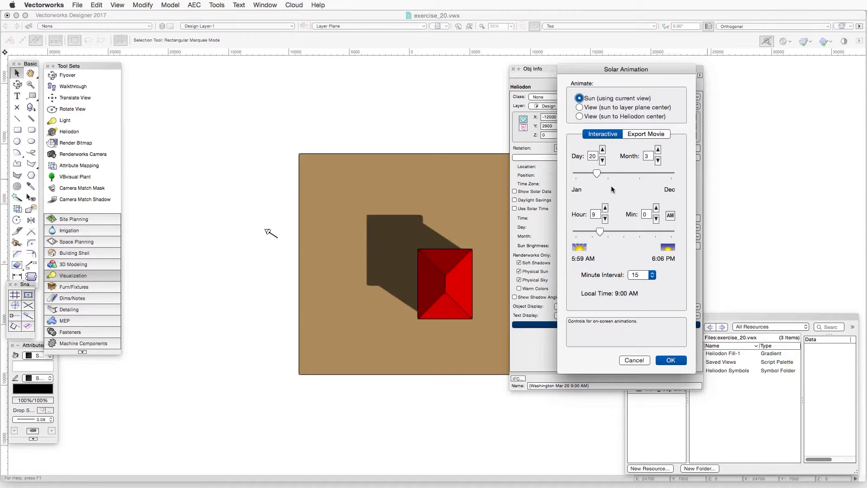
pyautogui.moveTo(597, 173)
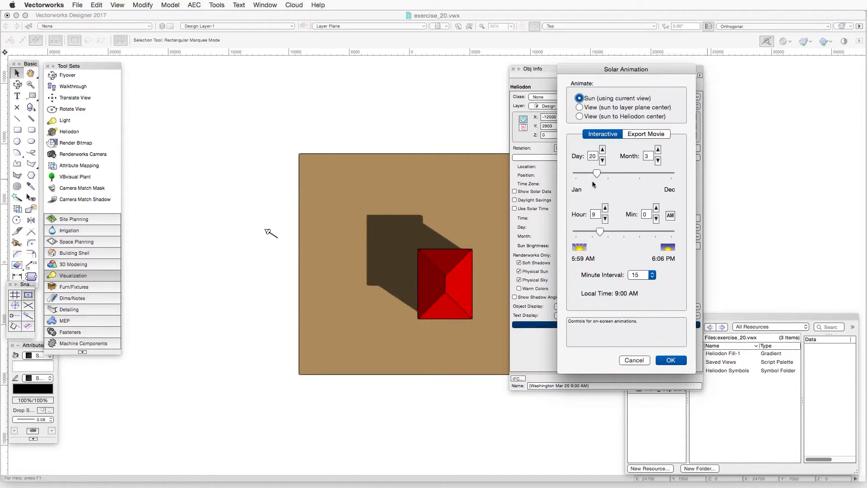
pyautogui.moveTo(597, 174)
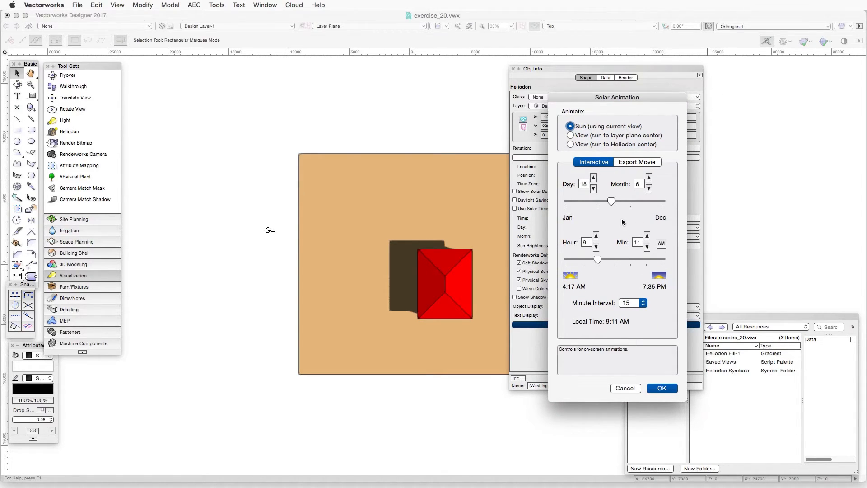
pyautogui.moveTo(593, 180)
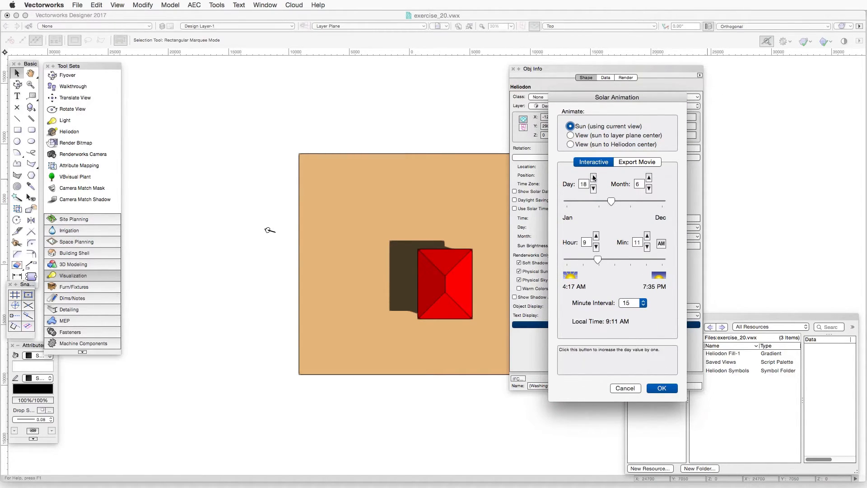
pyautogui.click(636, 162)
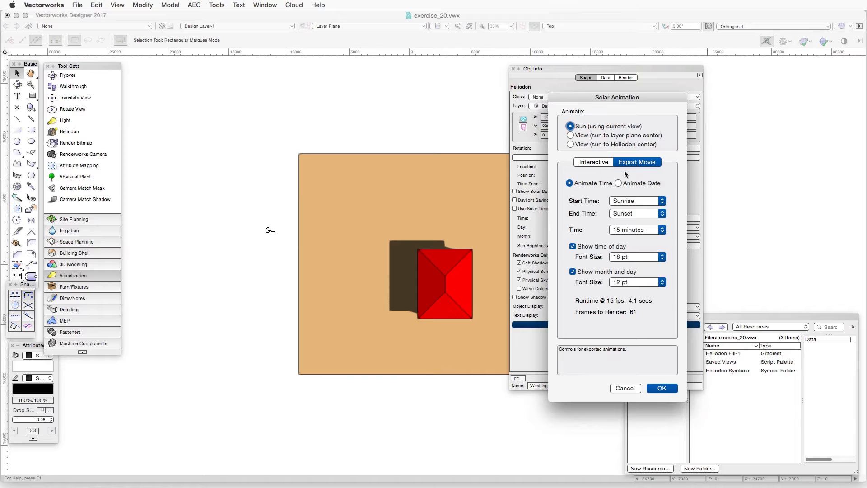
pyautogui.moveTo(560, 205)
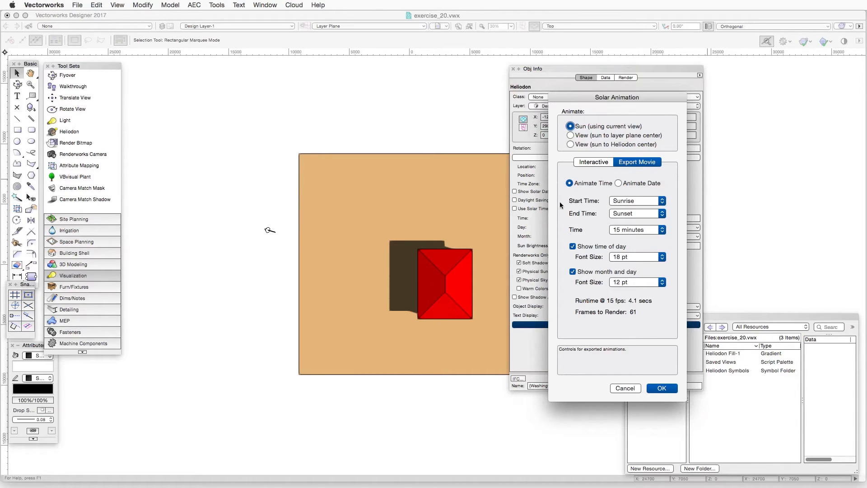
pyautogui.moveTo(634, 177)
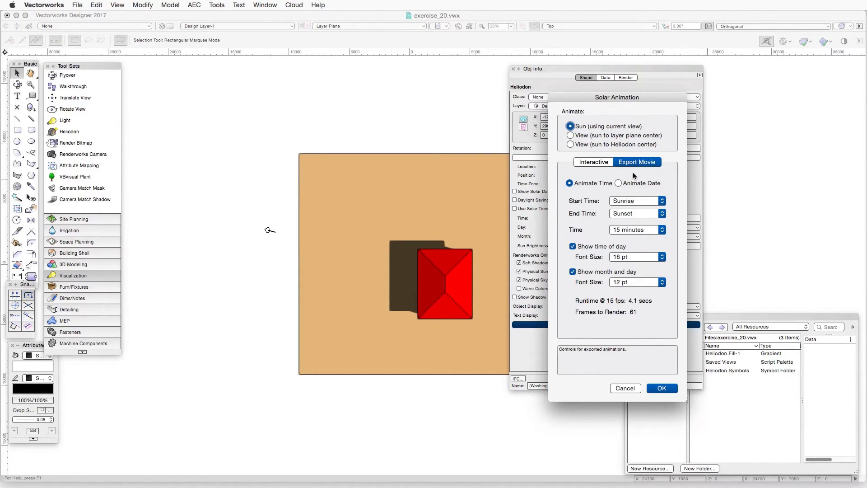
pyautogui.moveTo(621, 174)
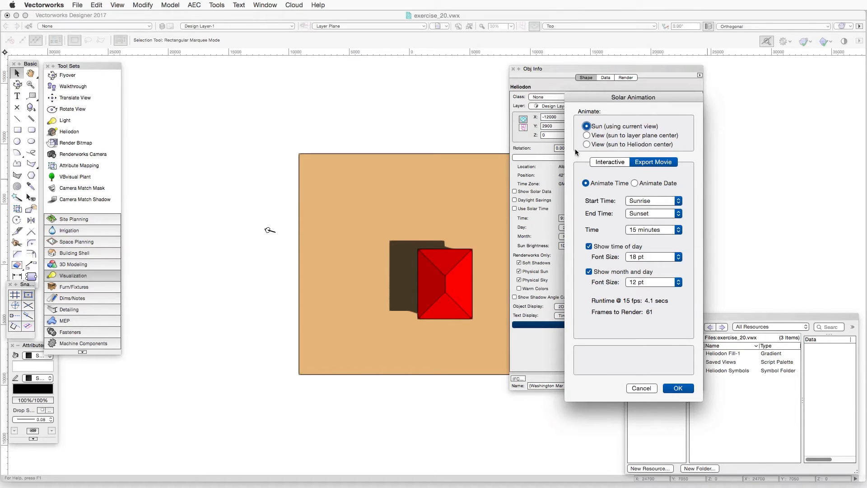
pyautogui.moveTo(448, 256)
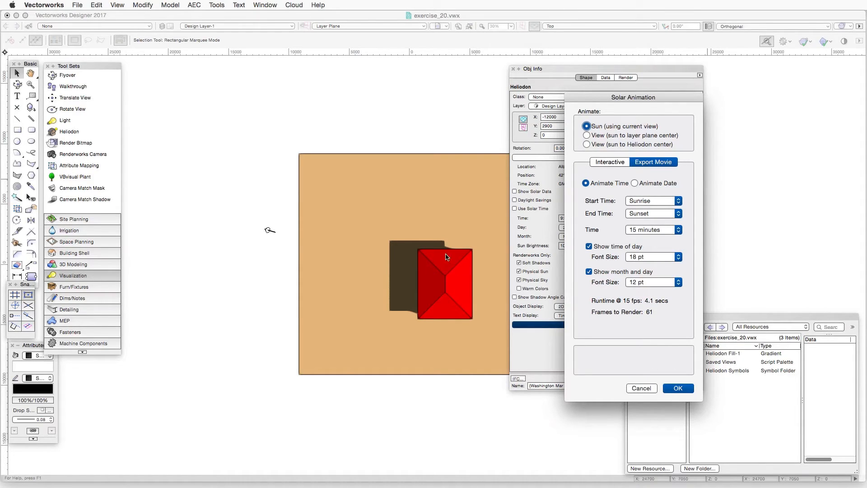
pyautogui.moveTo(411, 275)
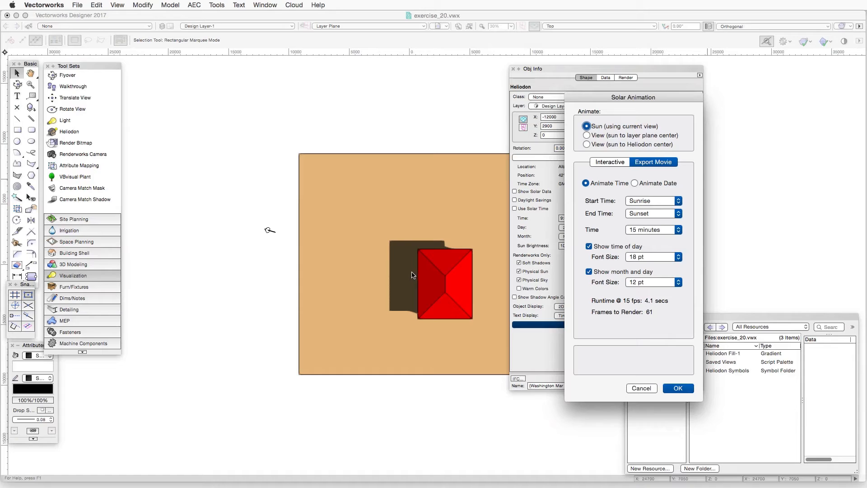
pyautogui.moveTo(420, 267)
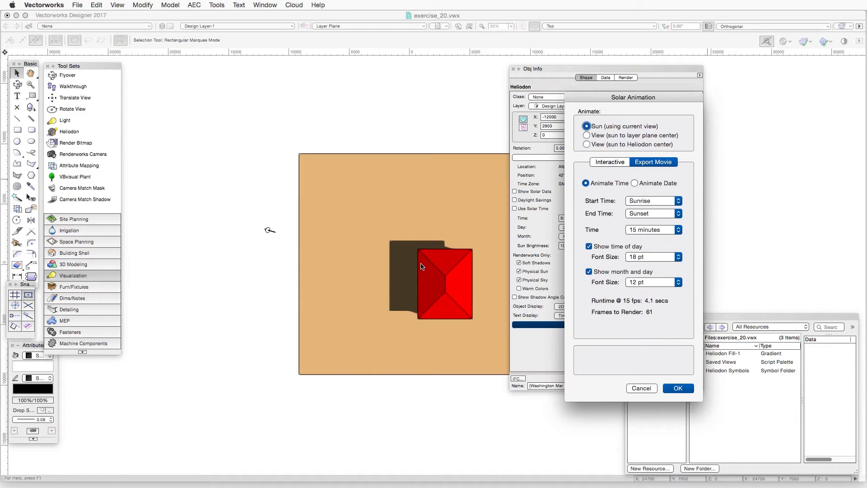
pyautogui.click(586, 135)
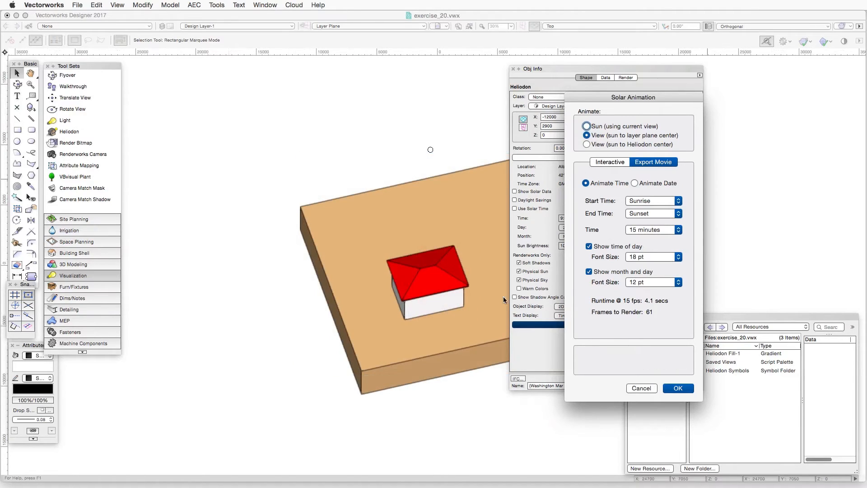
pyautogui.moveTo(430, 304)
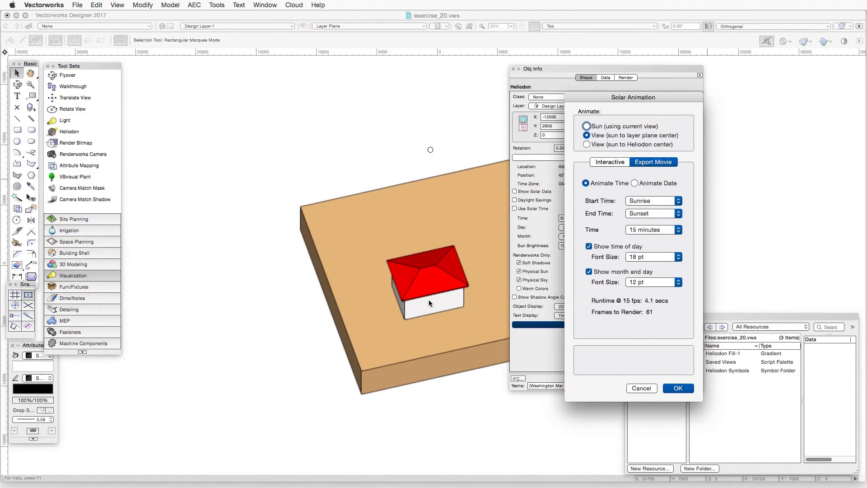
pyautogui.moveTo(457, 246)
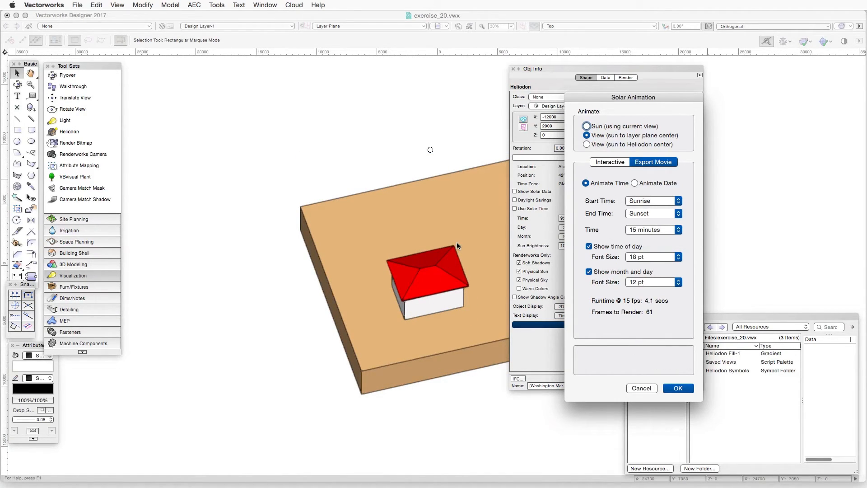
pyautogui.moveTo(587, 144)
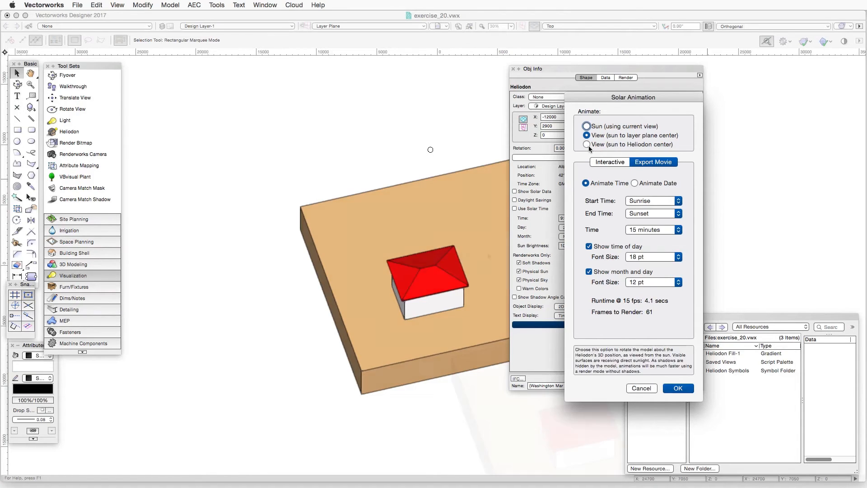
pyautogui.click(586, 145)
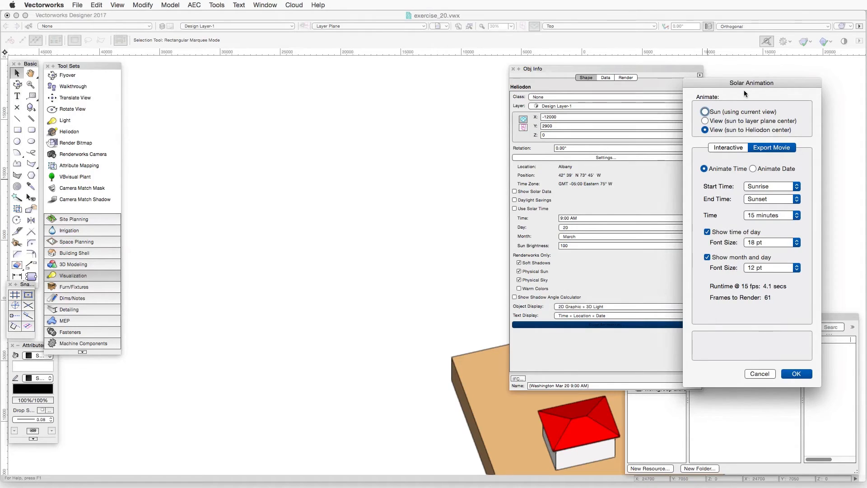
pyautogui.moveTo(707, 129)
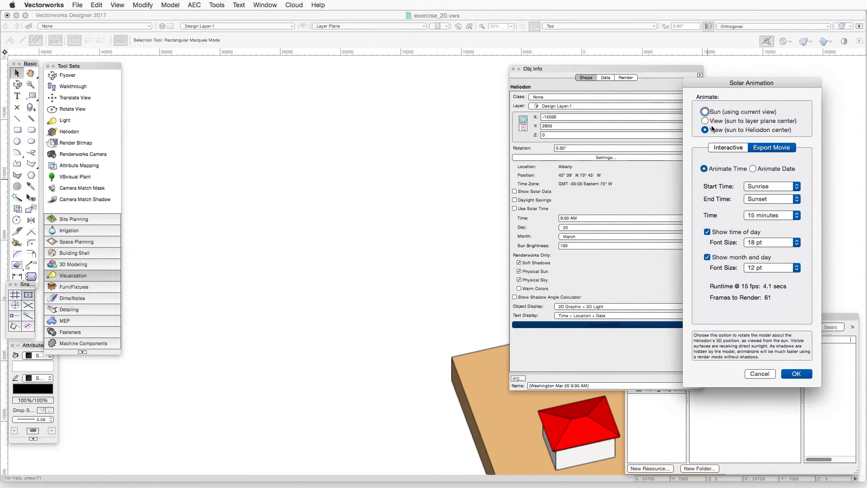
pyautogui.click(706, 120)
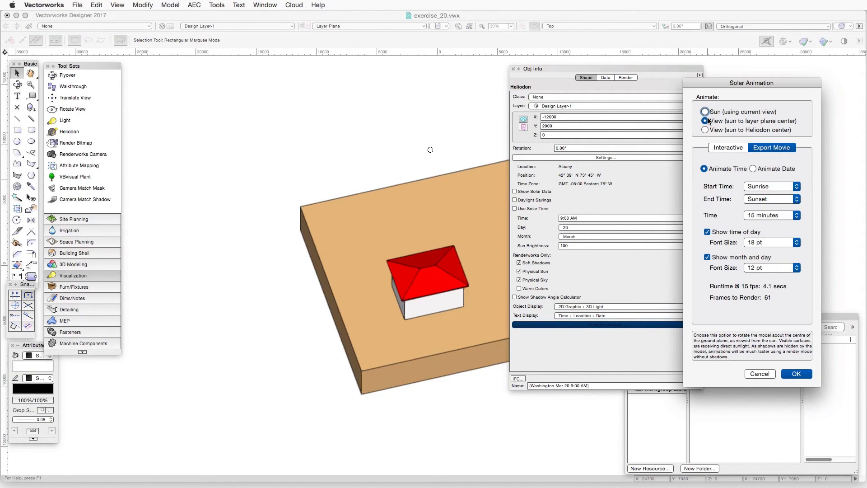
pyautogui.click(705, 112)
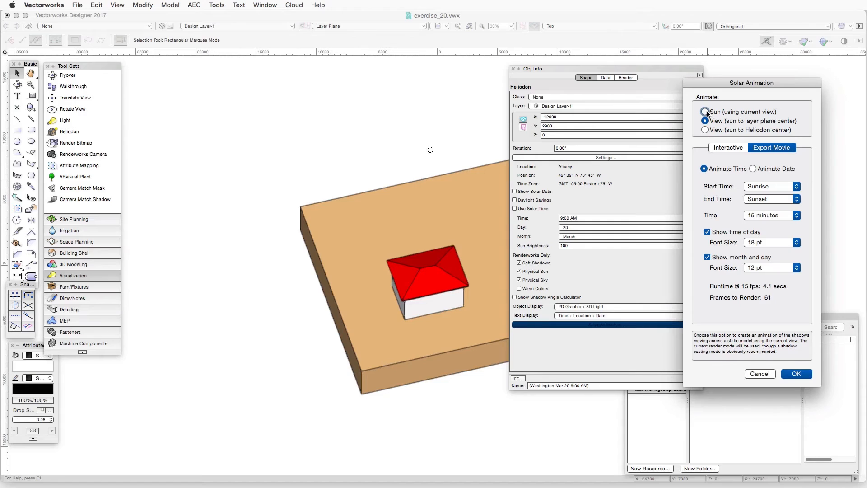
pyautogui.click(705, 112)
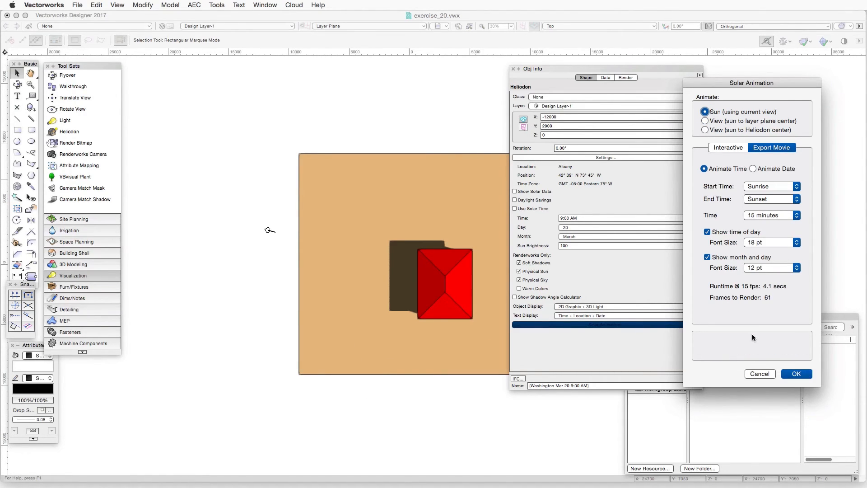
# Export the animation at 15 fps medium quality as Albany June 18.mov, with time/date text below the house.
pyautogui.click(795, 373)
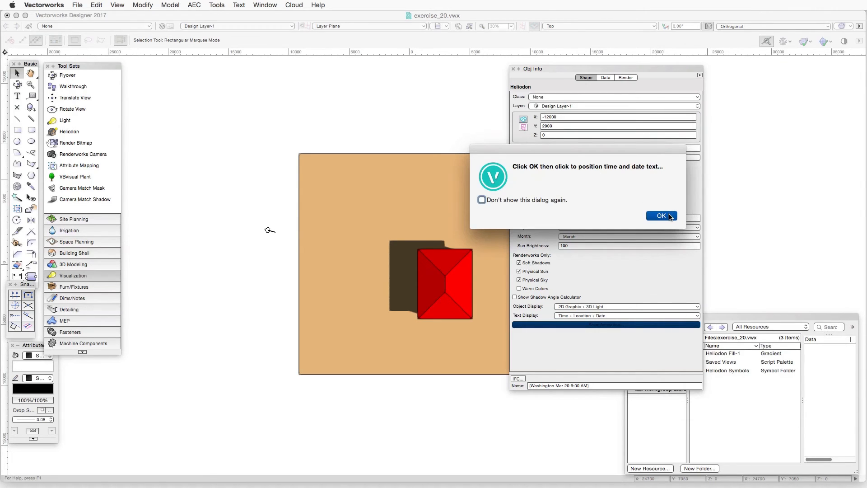
pyautogui.click(661, 216)
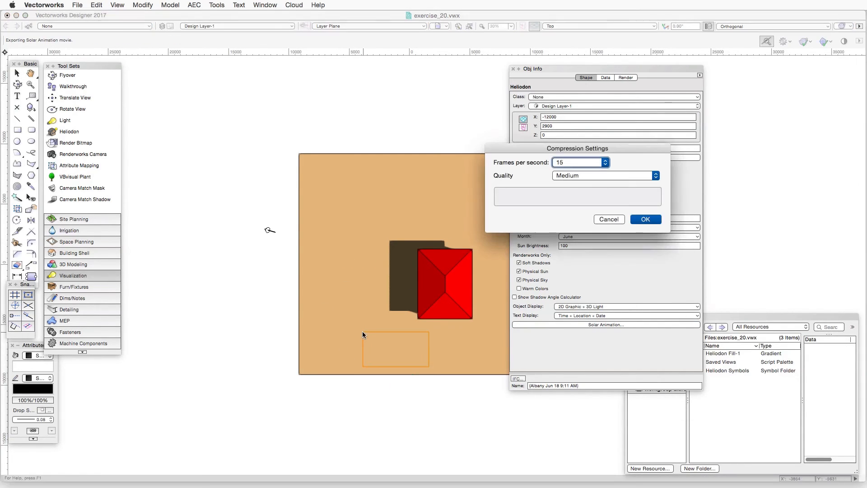
pyautogui.click(645, 218)
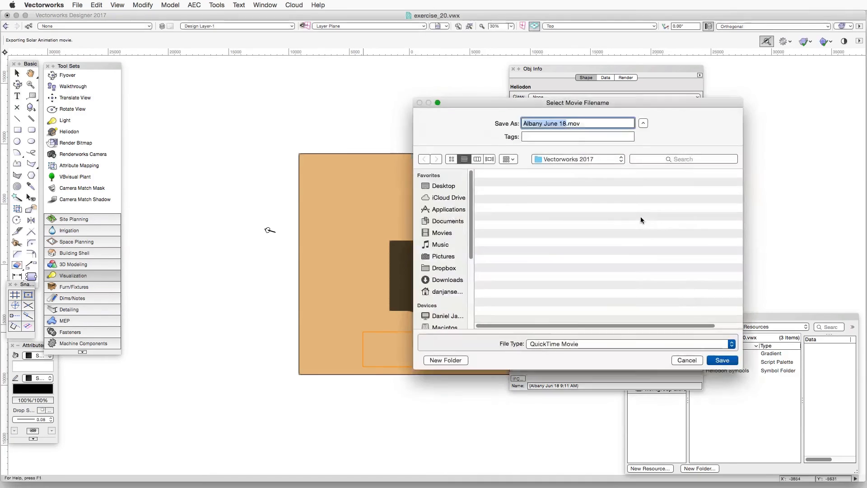
pyautogui.click(721, 360)
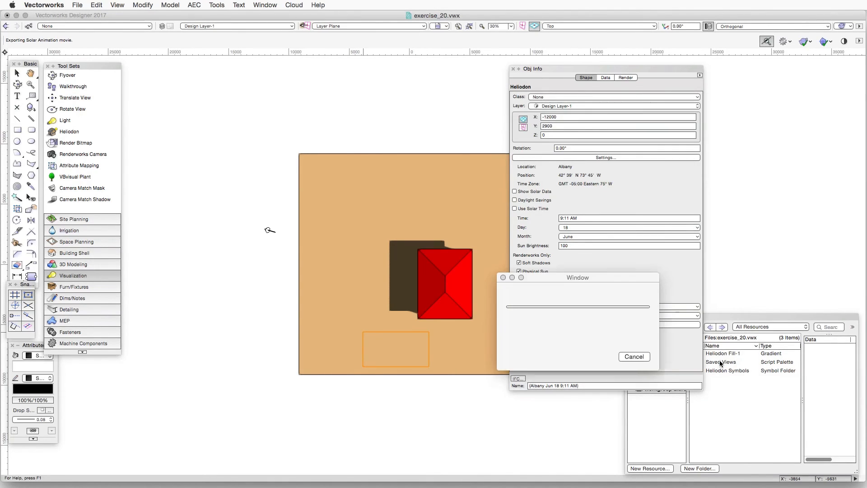